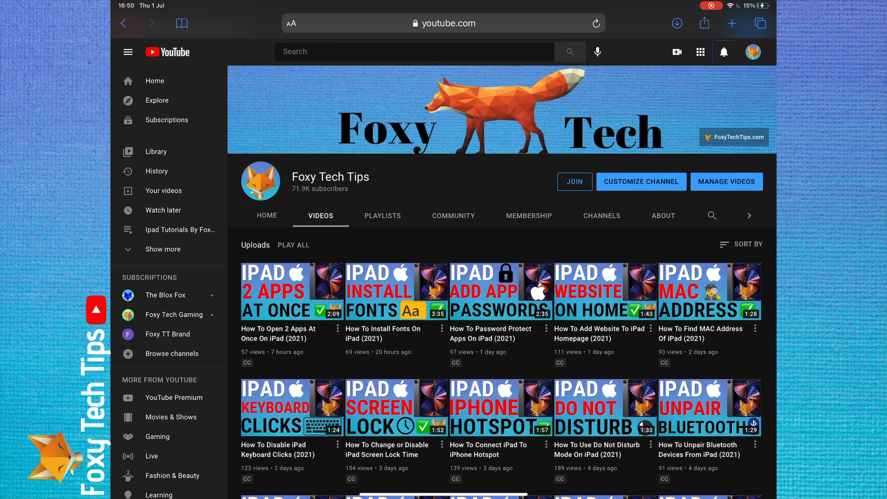
Exit Safari from the YouTube channel page and return to the iPad home screen
left_click(382, 329)
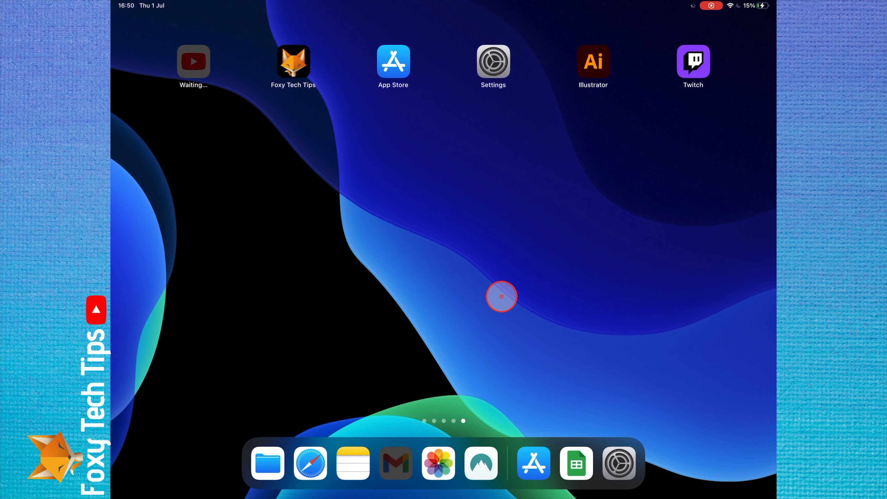
mouse_move(475, 206)
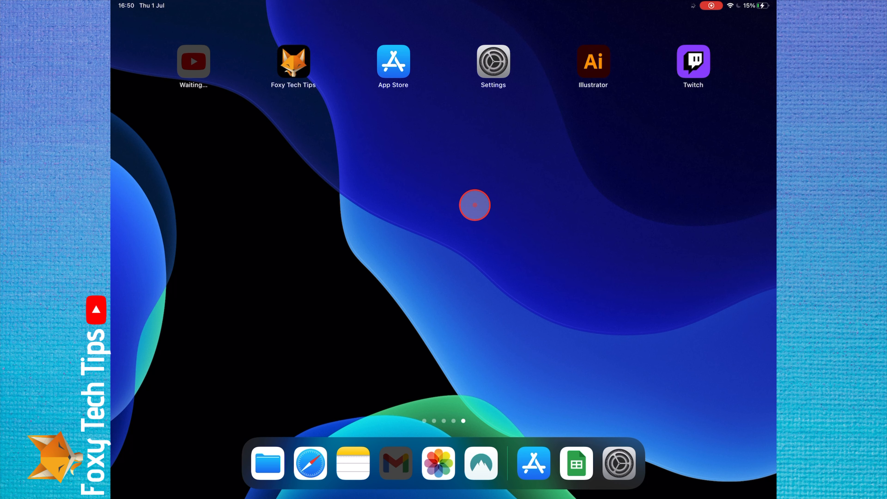
mouse_move(399, 114)
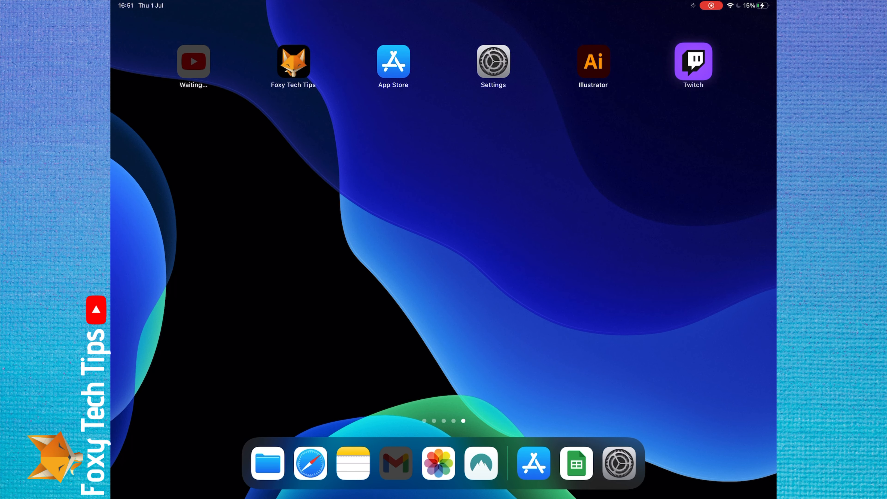
right_click(693, 63)
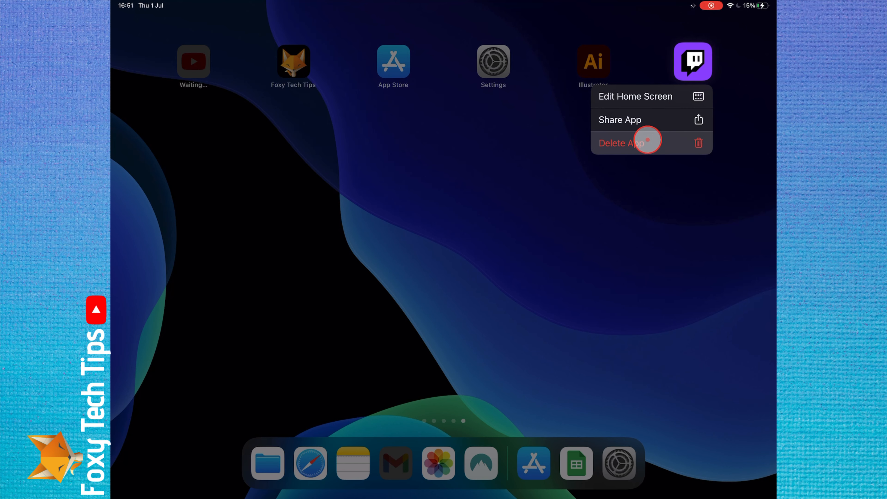
left_click(648, 142)
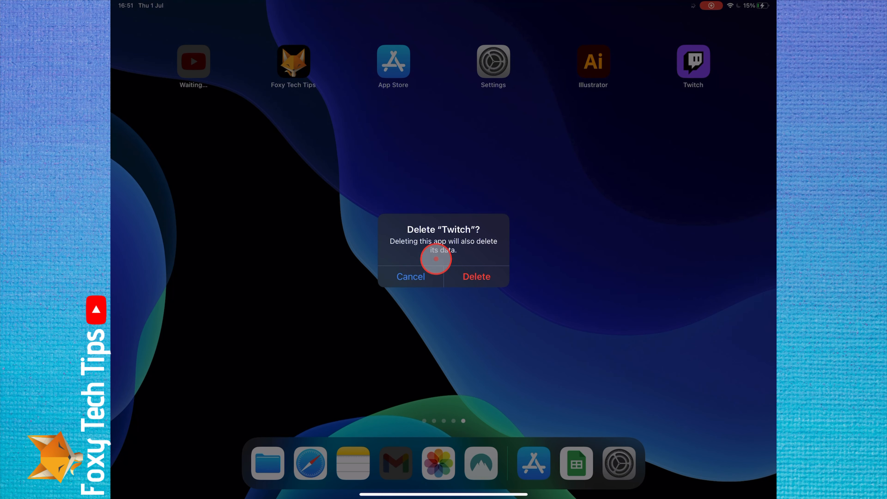
left_click(411, 277)
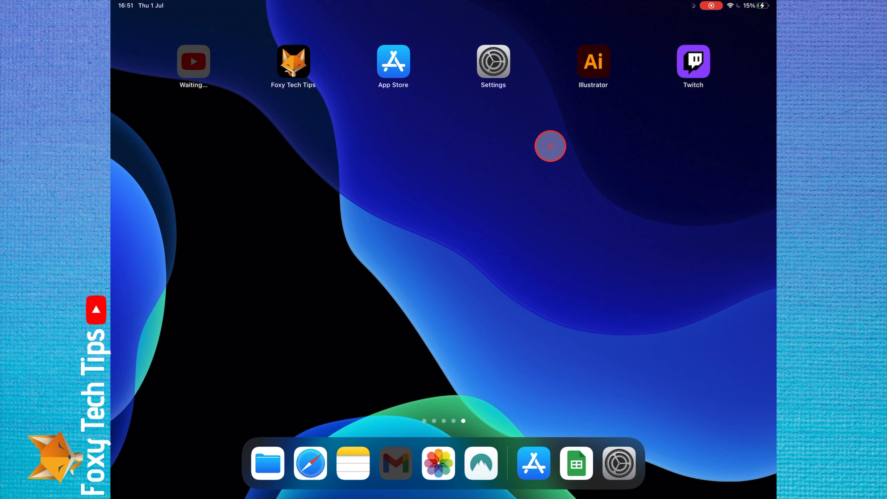
mouse_move(533, 186)
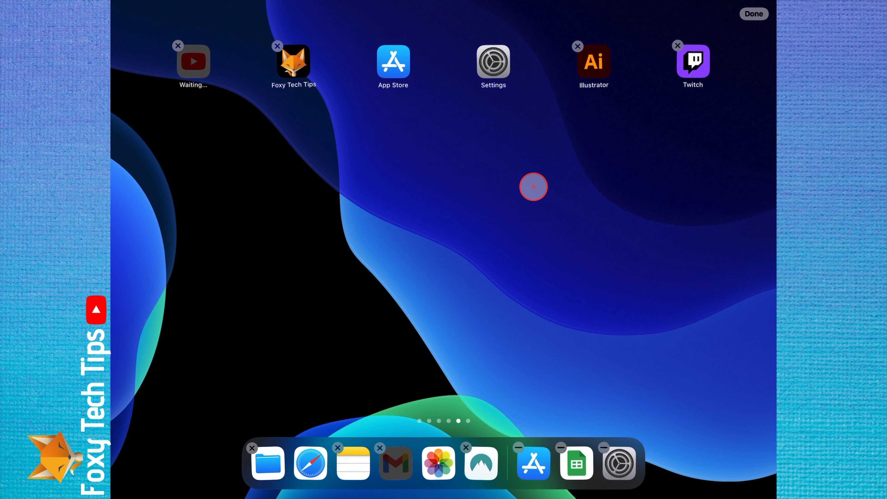
mouse_move(654, 90)
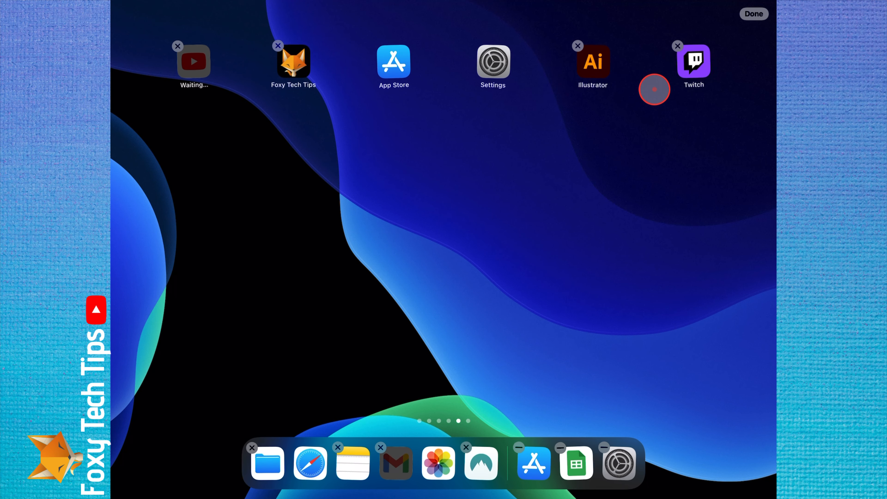
Remove the Twitch app using its X badge in jiggle mode
left_click(677, 46)
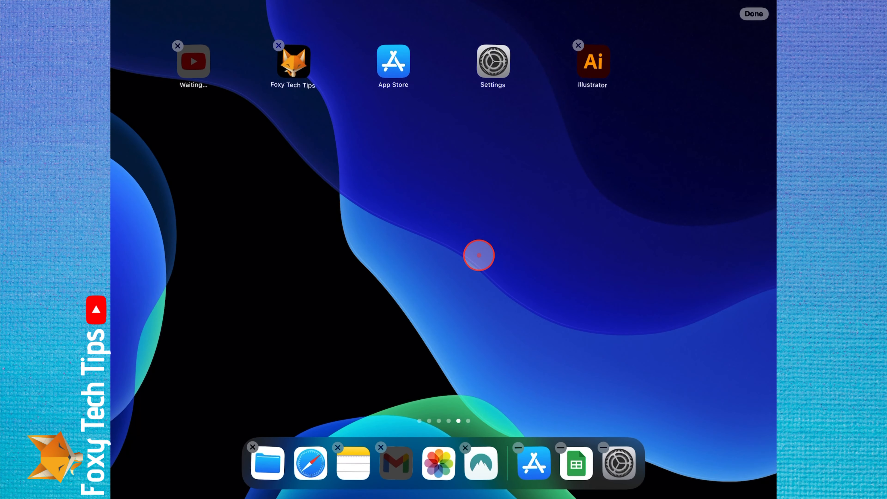
Delete the Illustrator app with its data, then exit home screen editing with Done
left_click(578, 45)
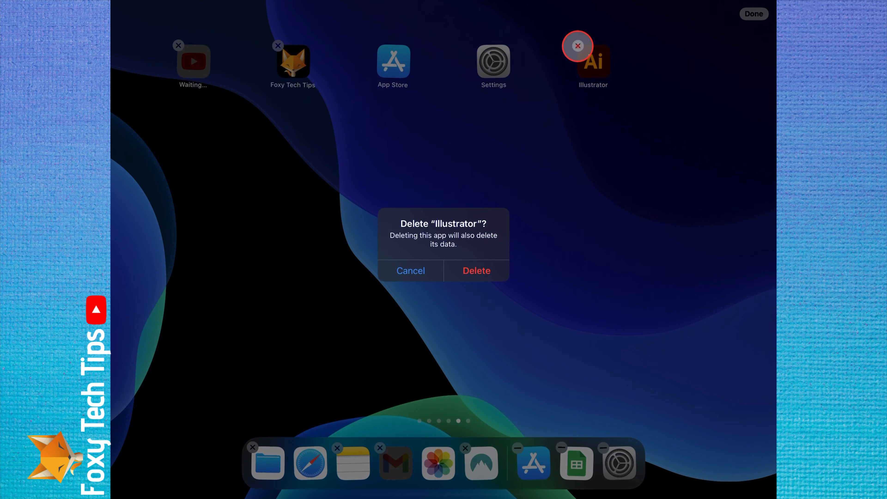
left_click(476, 270)
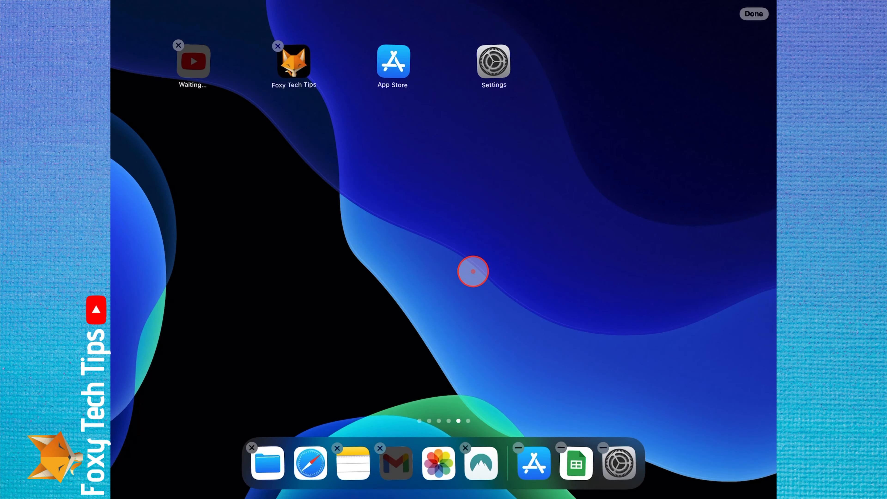
left_click(754, 14)
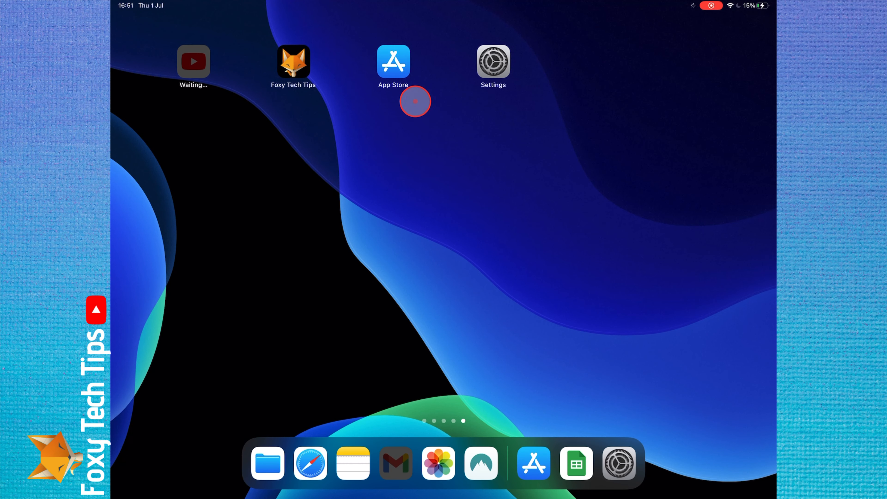